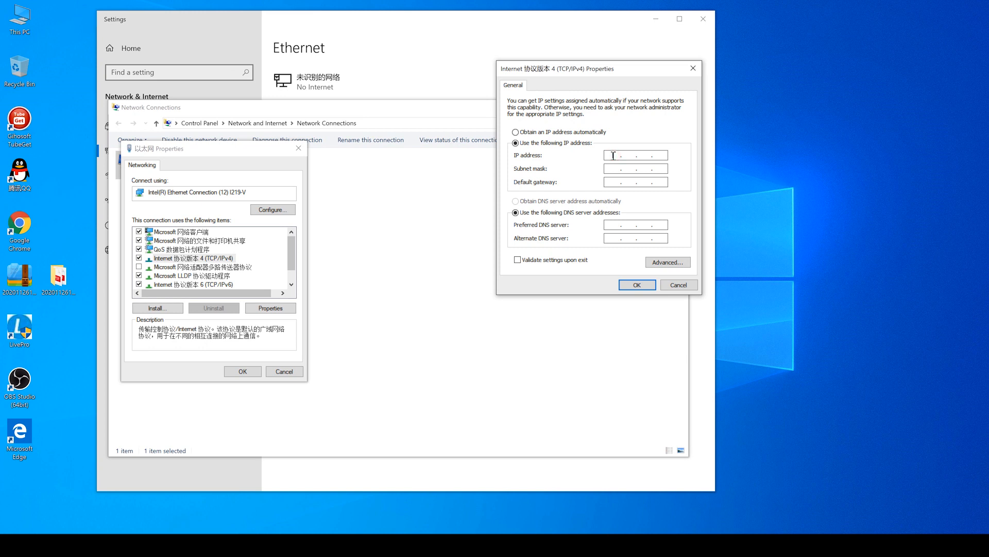
Step: Give the Ethernet adapter static IPv4 address 192.168.0.123 with mask 255.255.255.0
text(192.16)
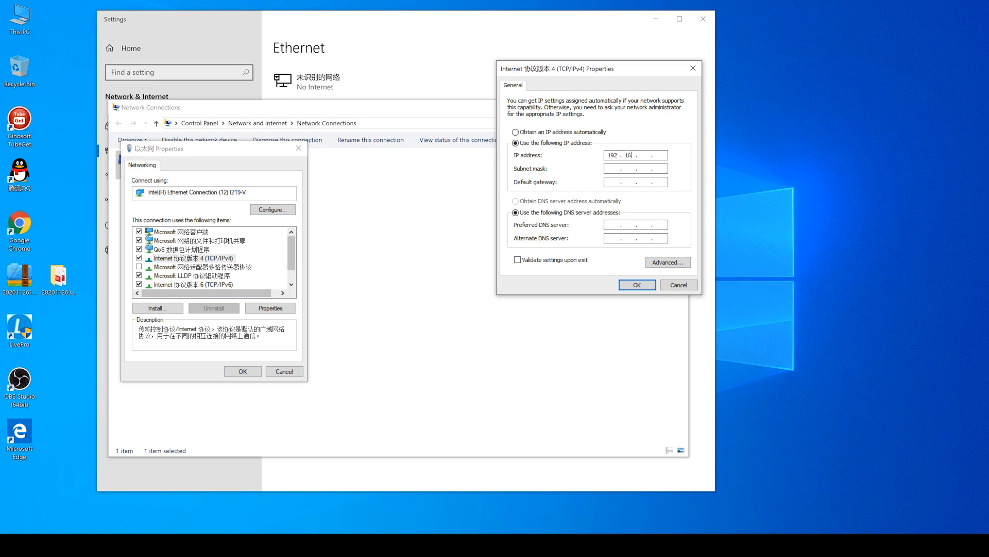
text(168.000.1)
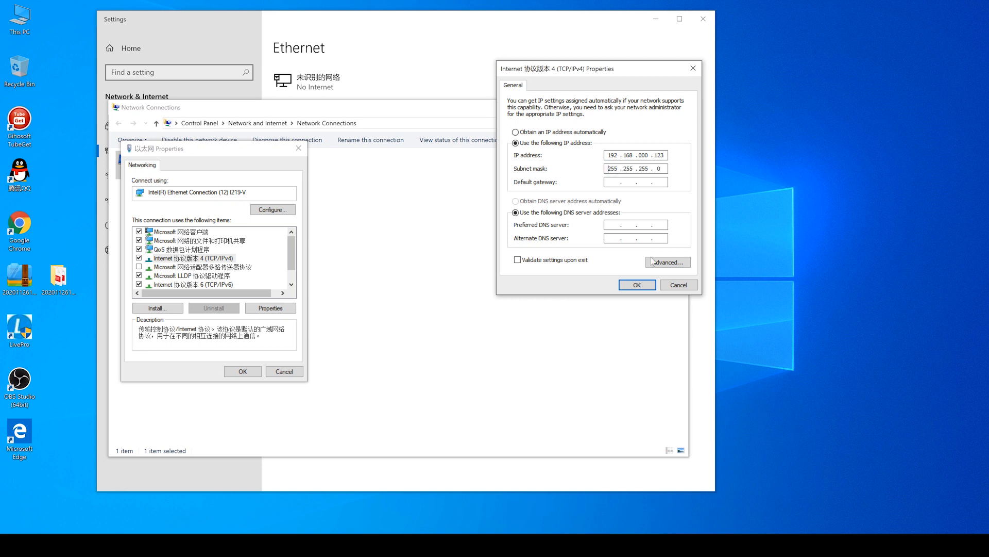
click(636, 284)
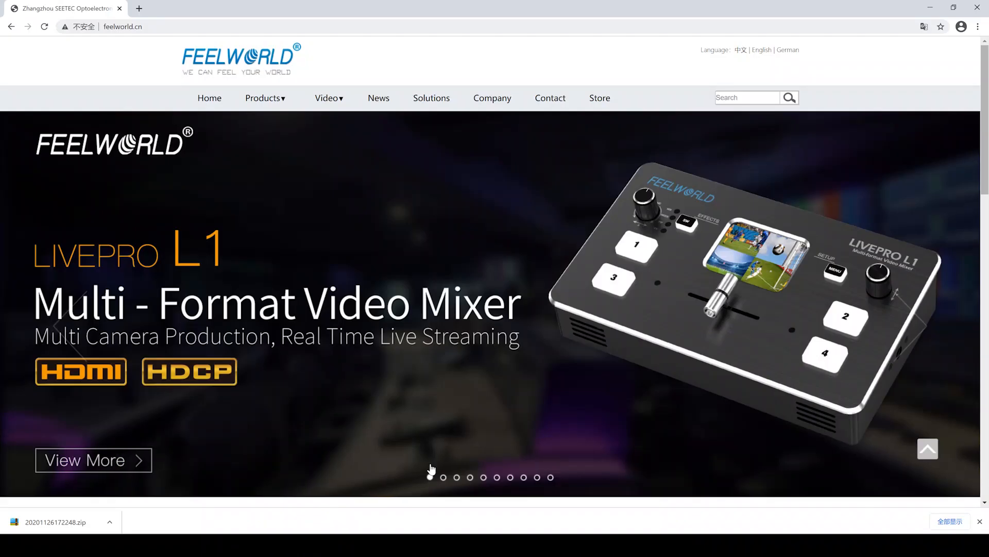
mouse_move(423, 326)
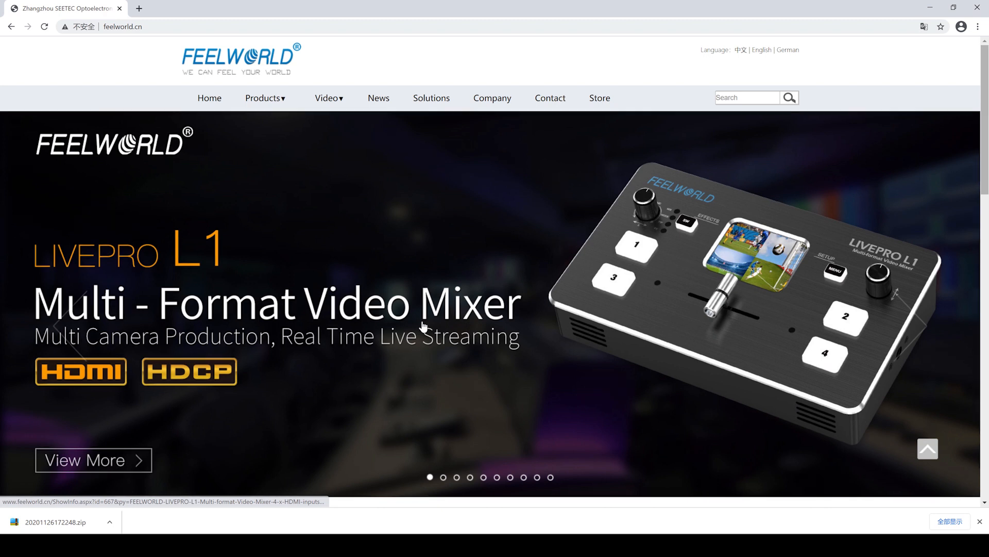
Step: Open the LivePro L1 product page and scroll to its firmware and software download list
click(93, 459)
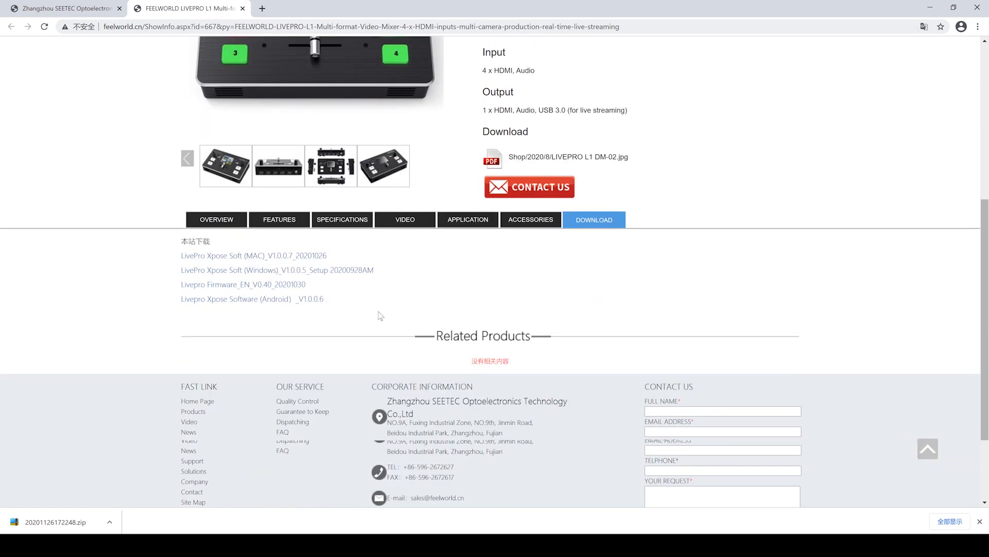
scroll(down, 3)
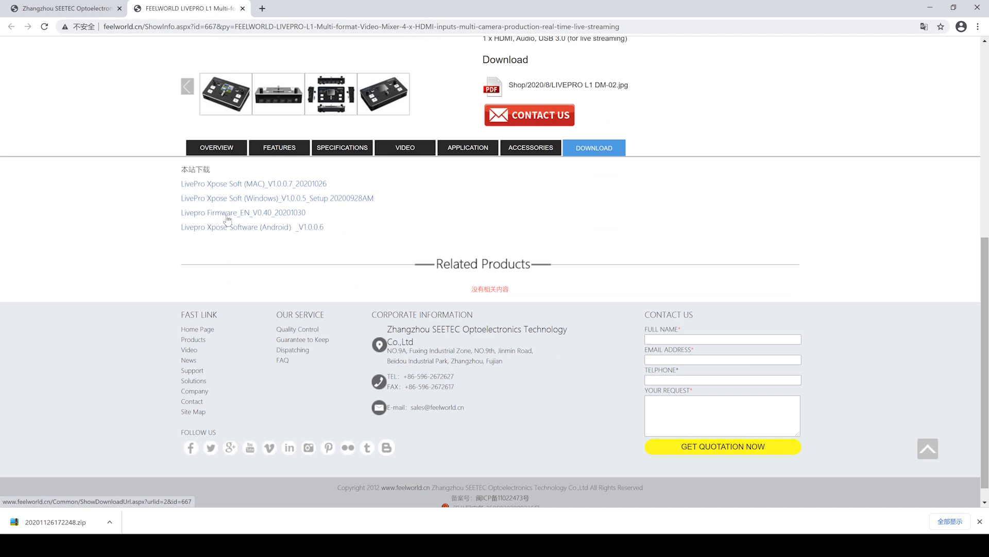
mouse_move(541, 209)
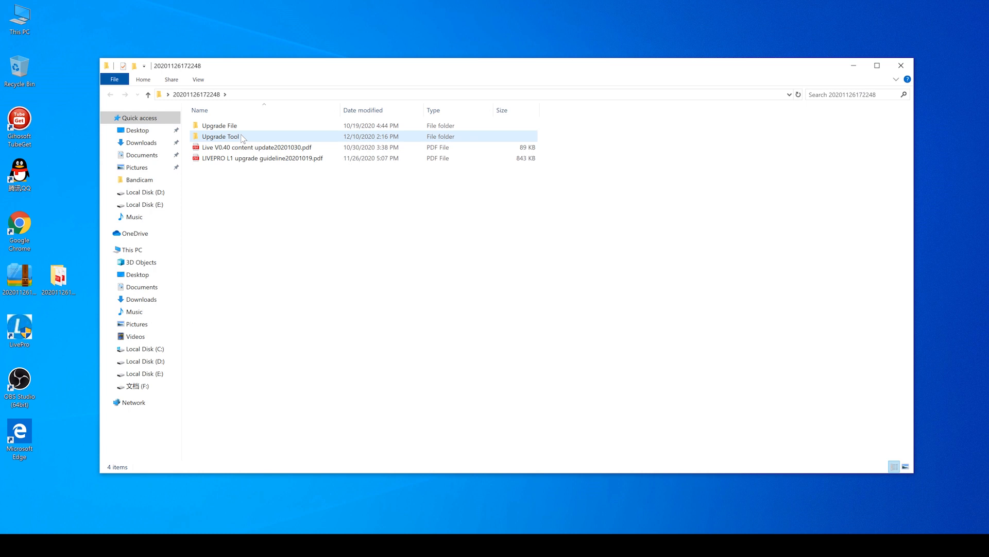
Step: Launch XTOOL.exe from the package's Upgrade Tool > WIN-XTOOL folder
double_click(220, 136)
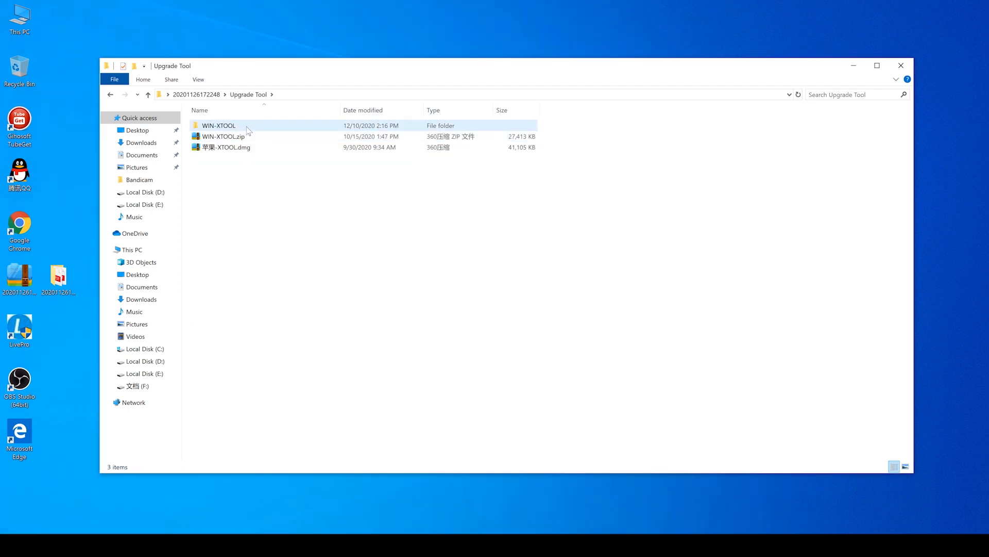
double_click(219, 125)
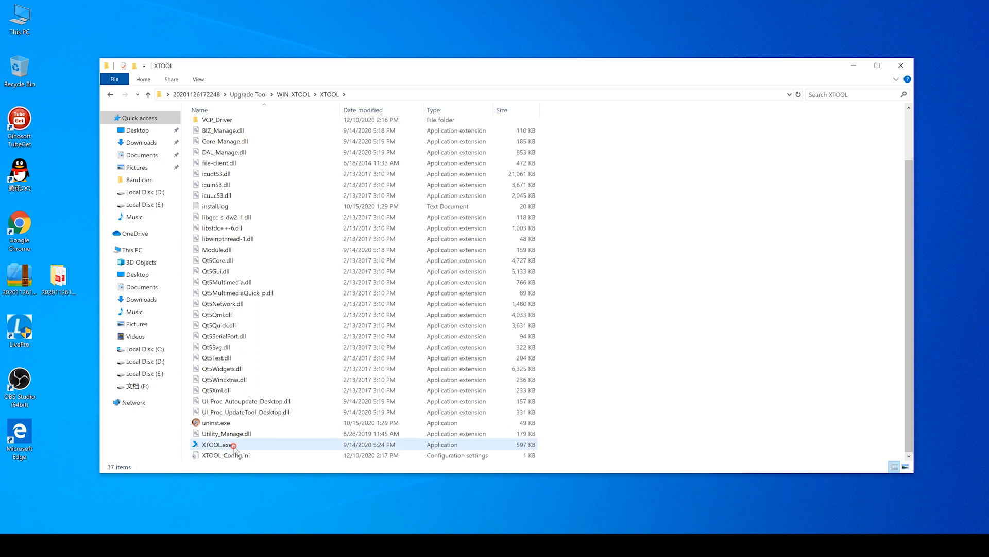
double_click(217, 444)
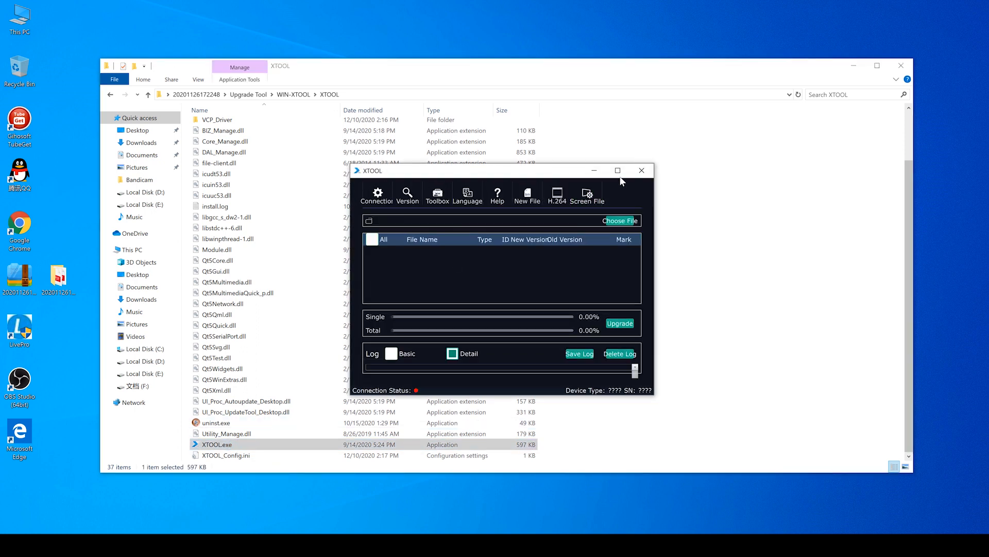
Step: Maximize XTOOL and connect over the network to the L1 switcher at 192.168.0.100
click(618, 170)
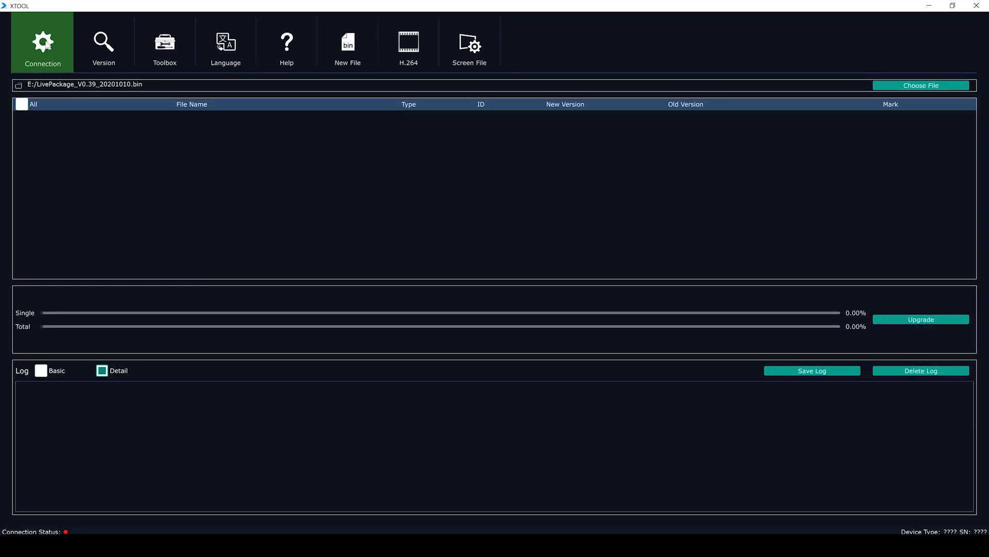
click(43, 43)
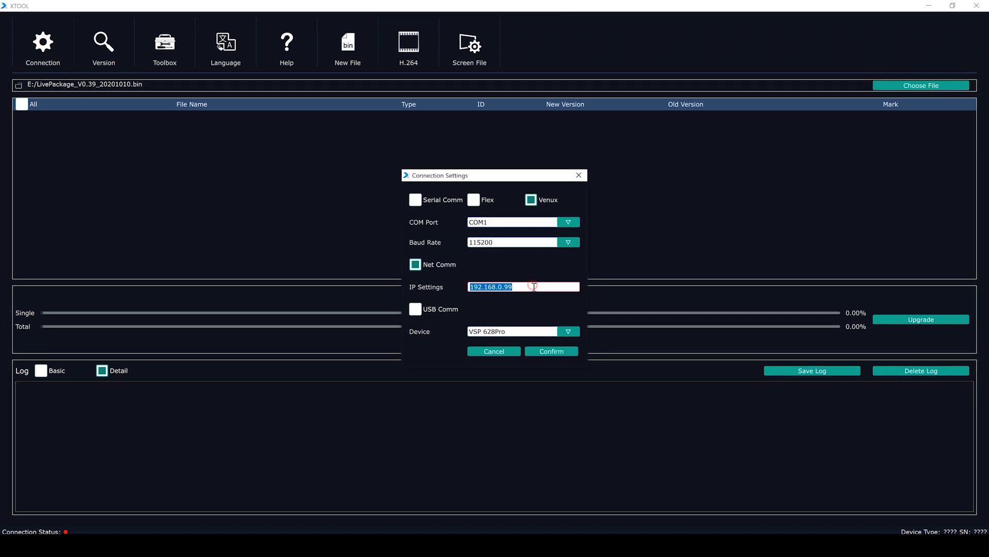
text(192.168.0.1)
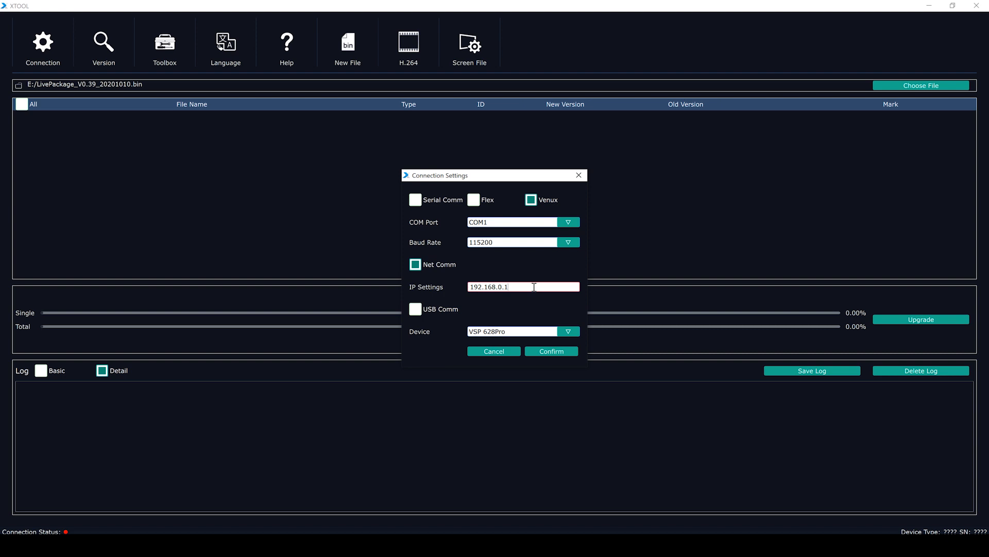
text(00)
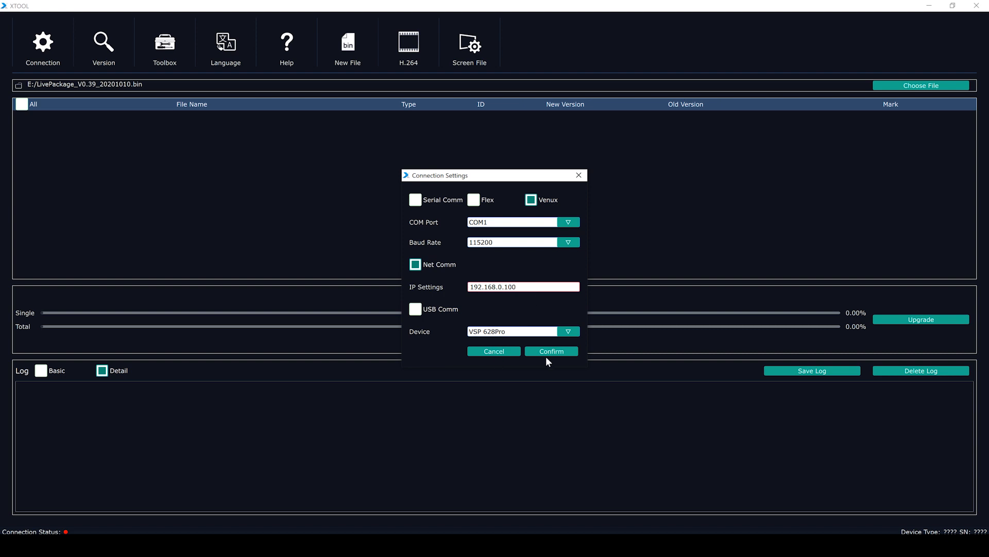
click(551, 351)
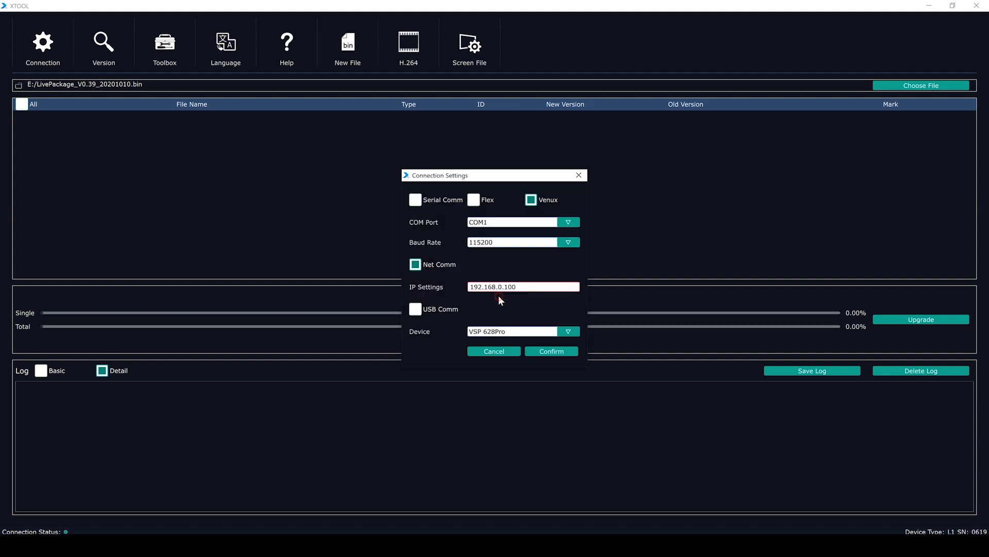
click(493, 351)
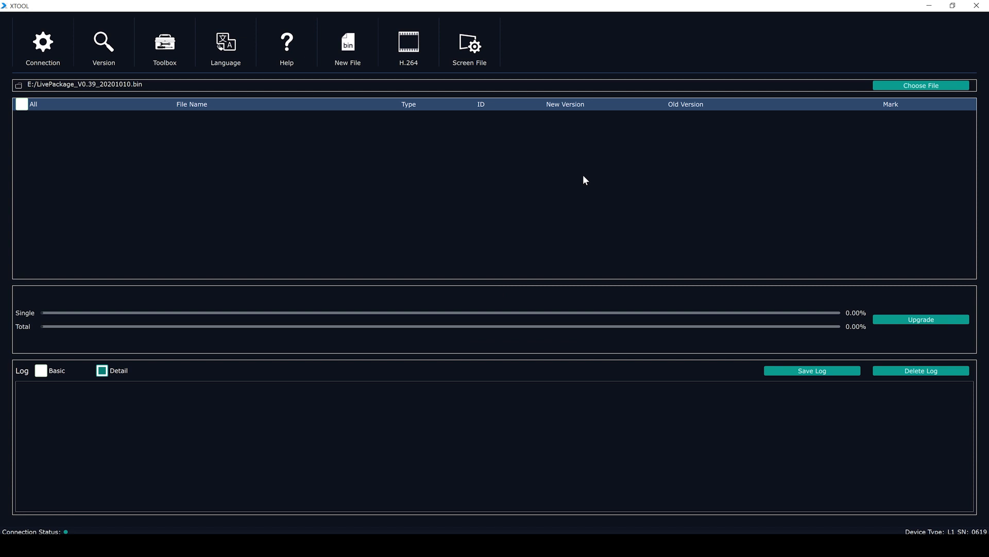
mouse_move(921, 85)
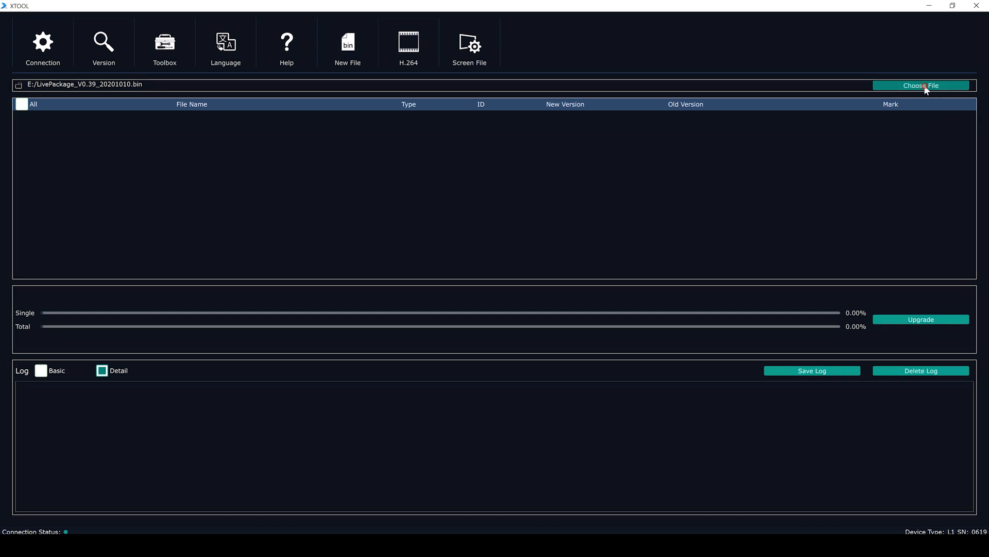
Step: Load LivePackage_V0.40_20201019.bin and tick FPGA.lzm and MCU.bin for upgrading
click(921, 85)
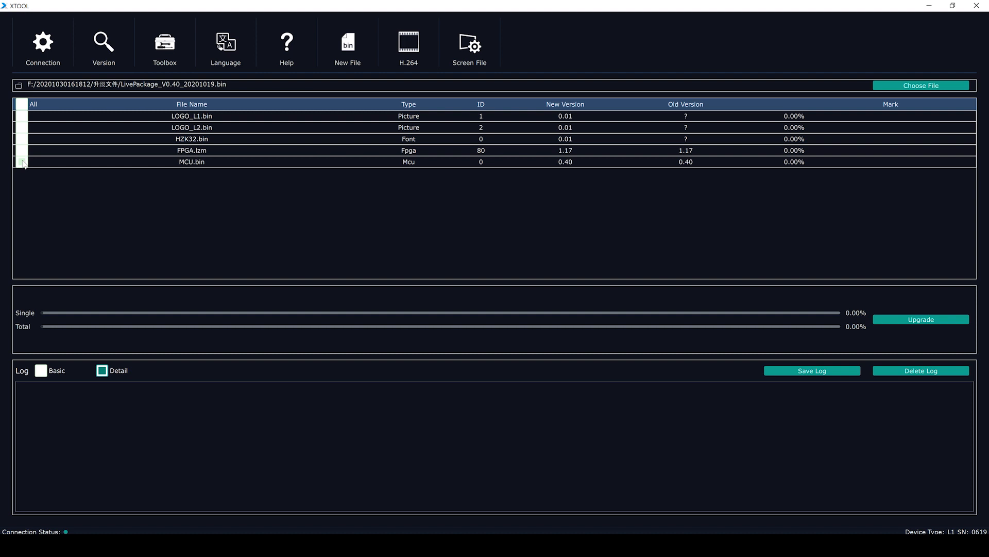
click(21, 149)
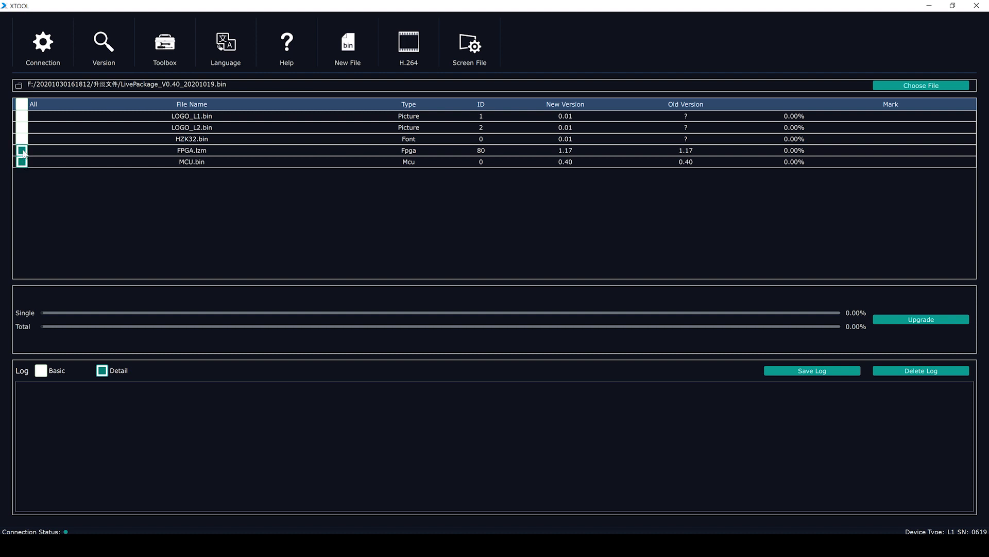
mouse_move(926, 323)
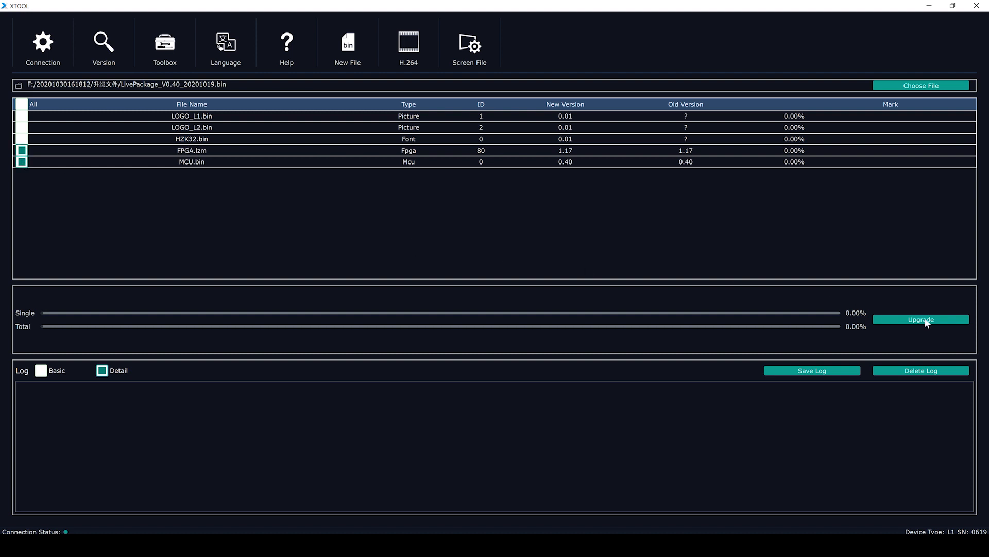
Step: Start and confirm the upgrade of FPGA.lzm and MCU.bin to the new firmware version
click(921, 320)
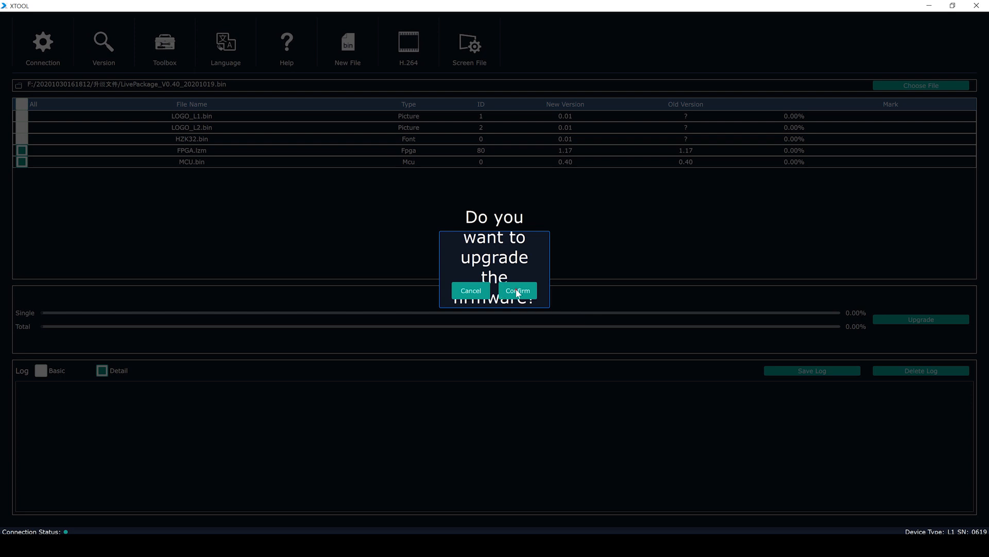
click(518, 290)
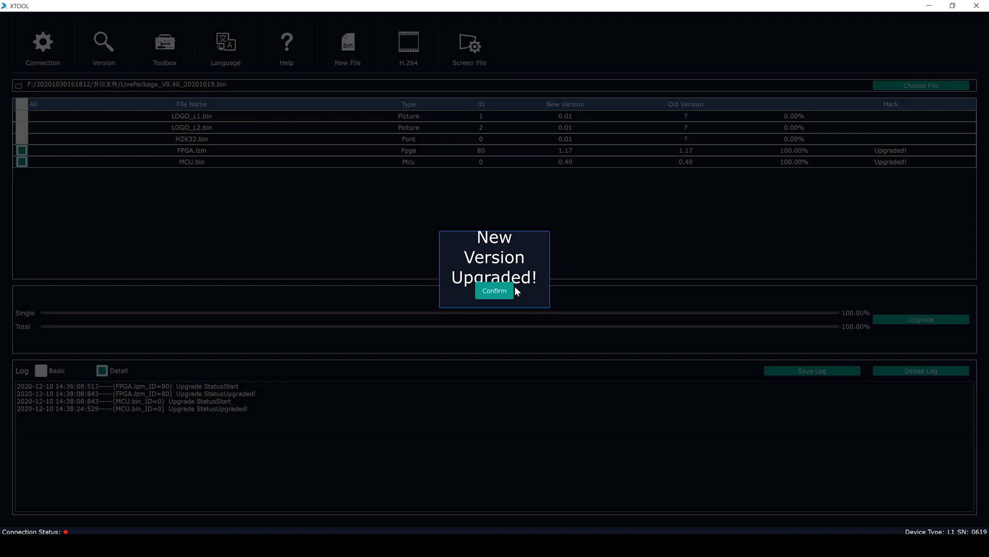
mouse_move(494, 291)
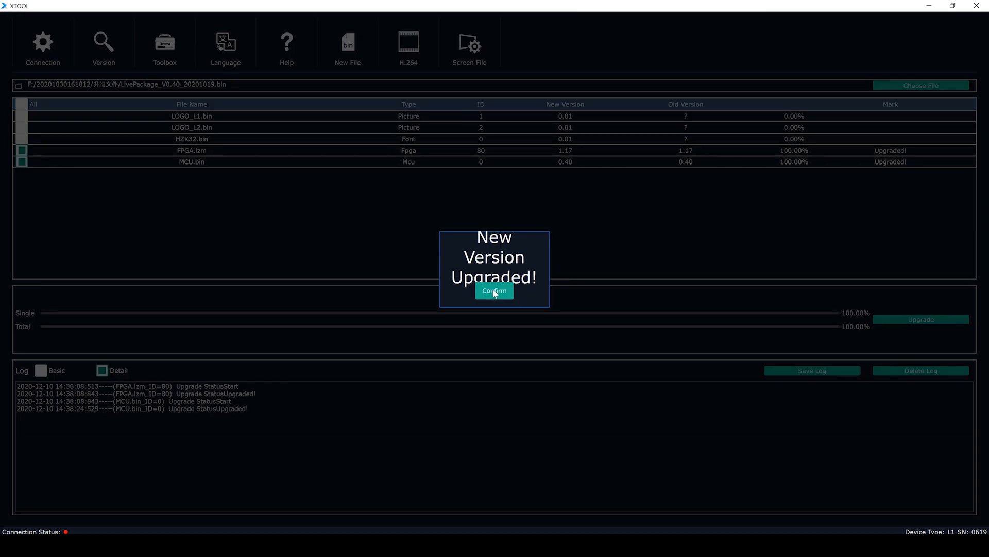